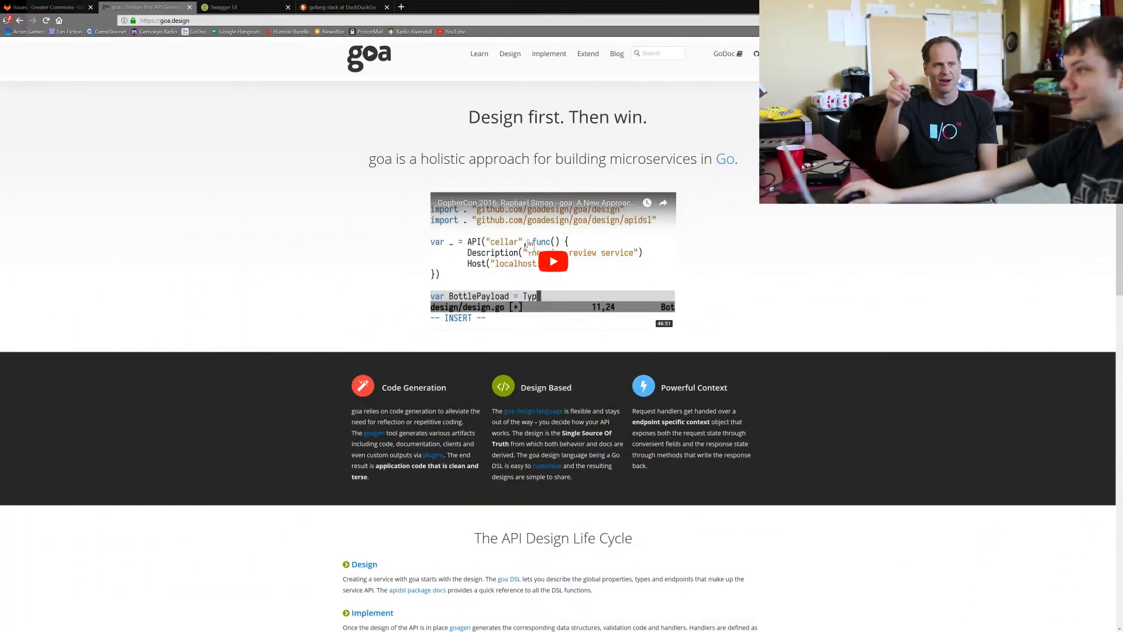
pyautogui.moveTo(270, 270)
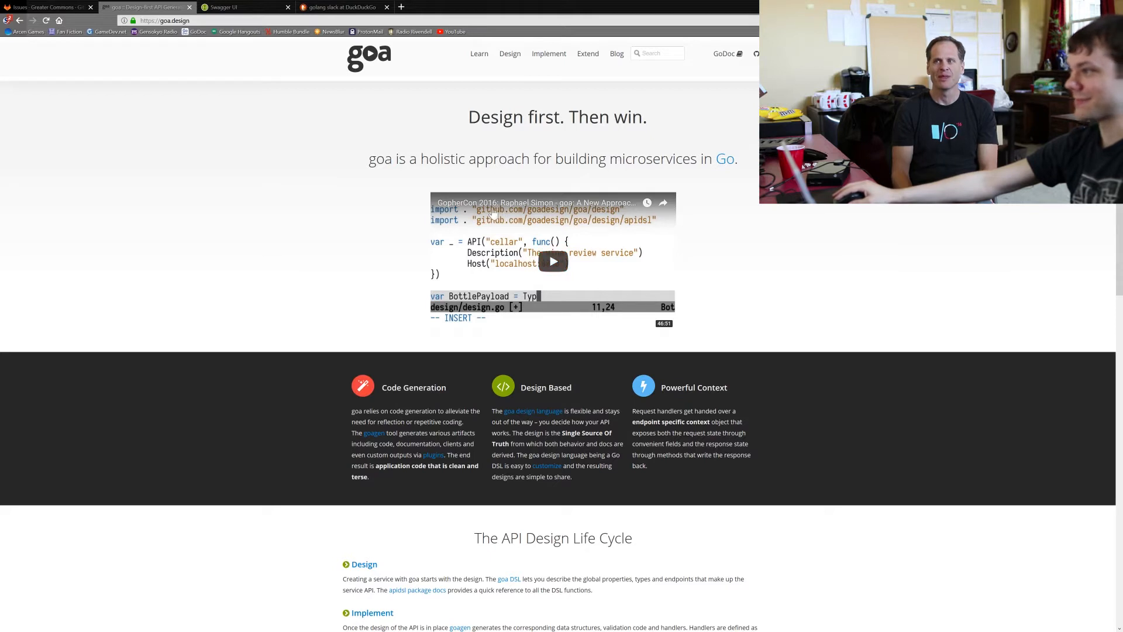
pyautogui.moveTo(647, 336)
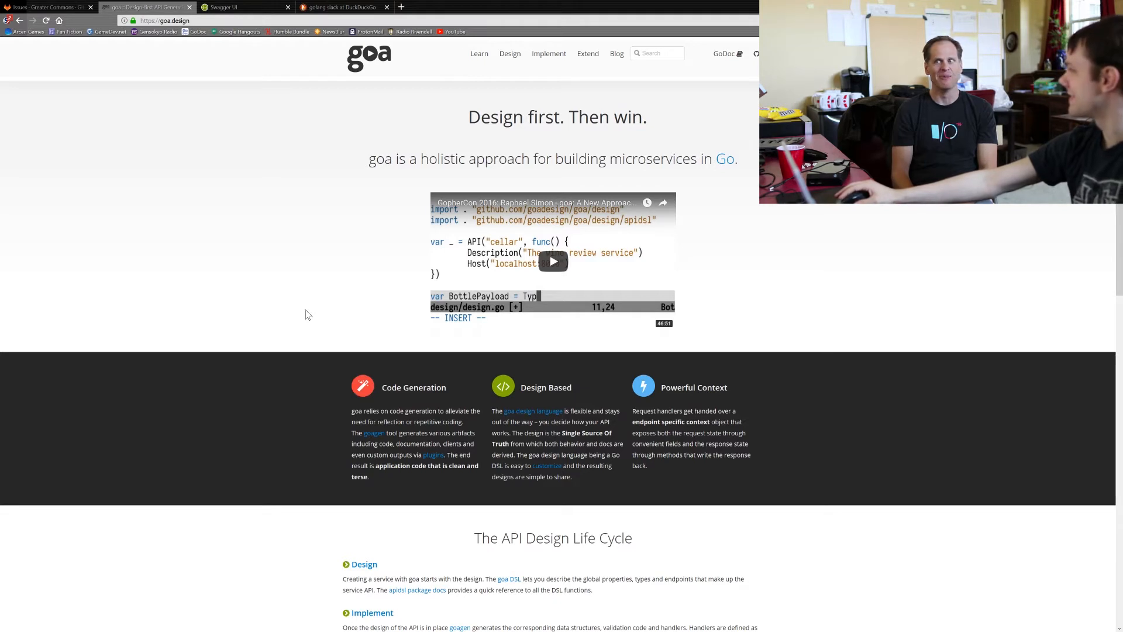
pyautogui.moveTo(319, 269)
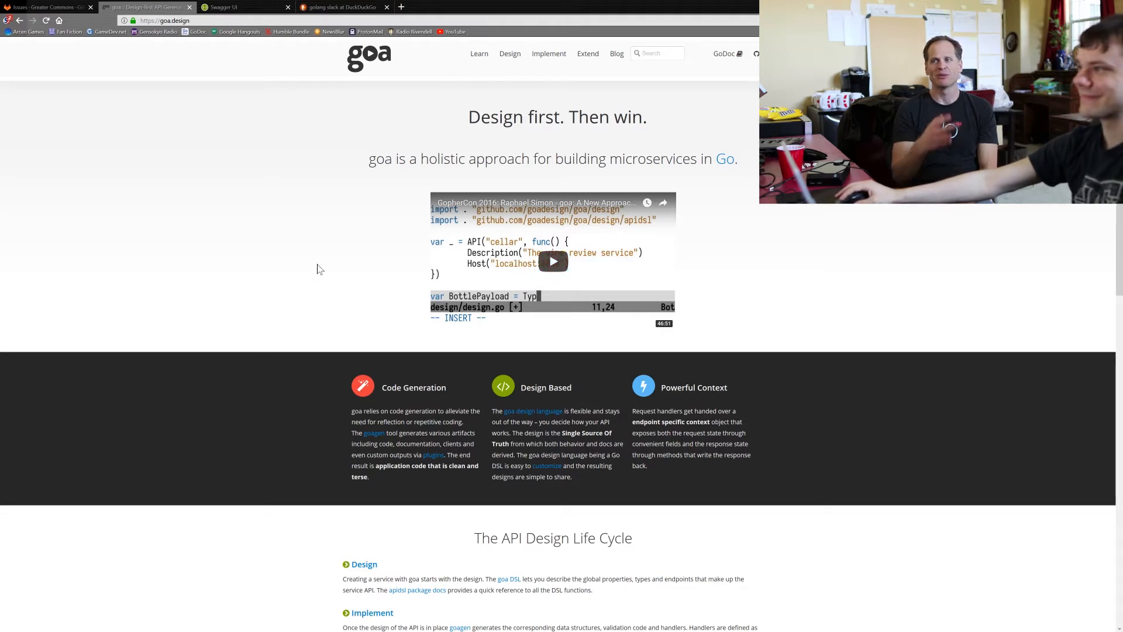
pyautogui.moveTo(317, 267)
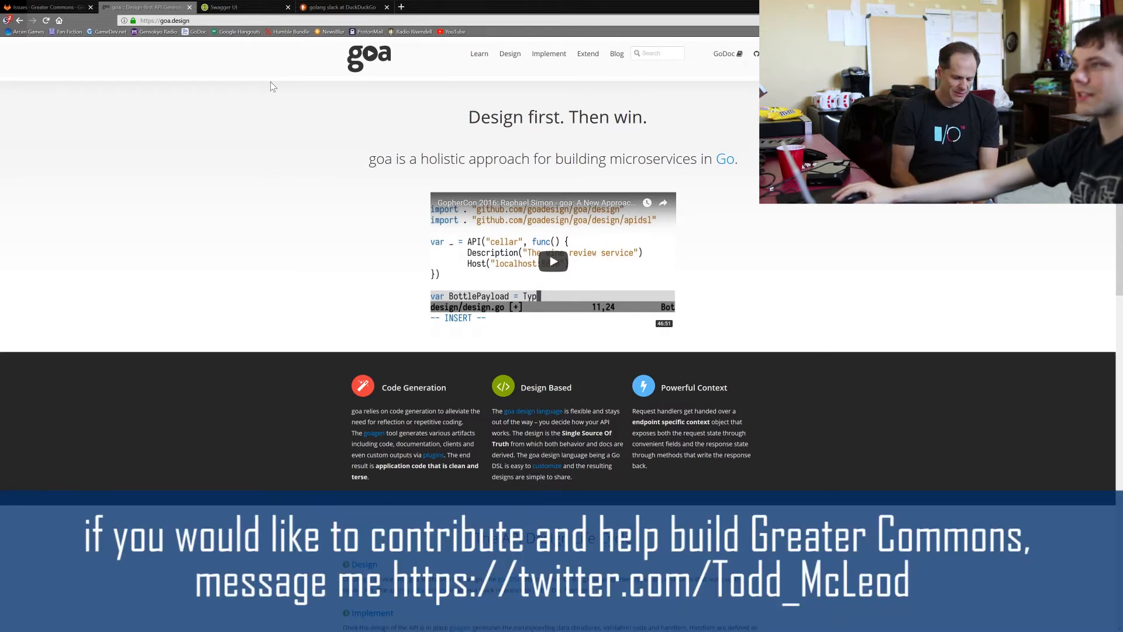
pyautogui.moveTo(372, 64)
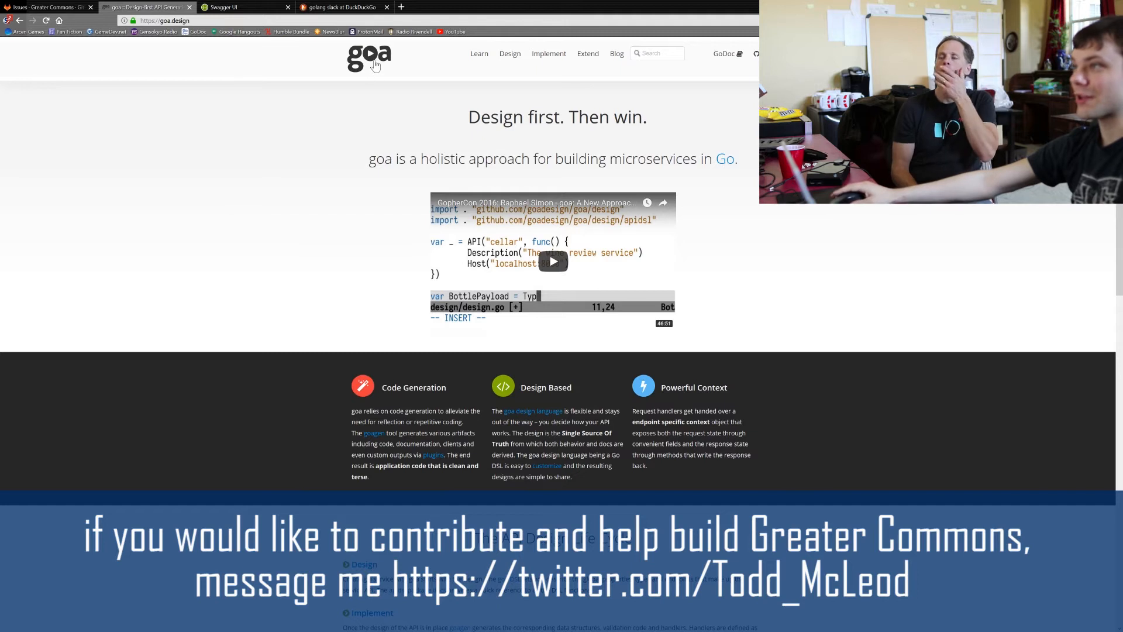
# Step: Browse the goa.design top navigation menus, including the list of introductory learning pages
pyautogui.click(509, 53)
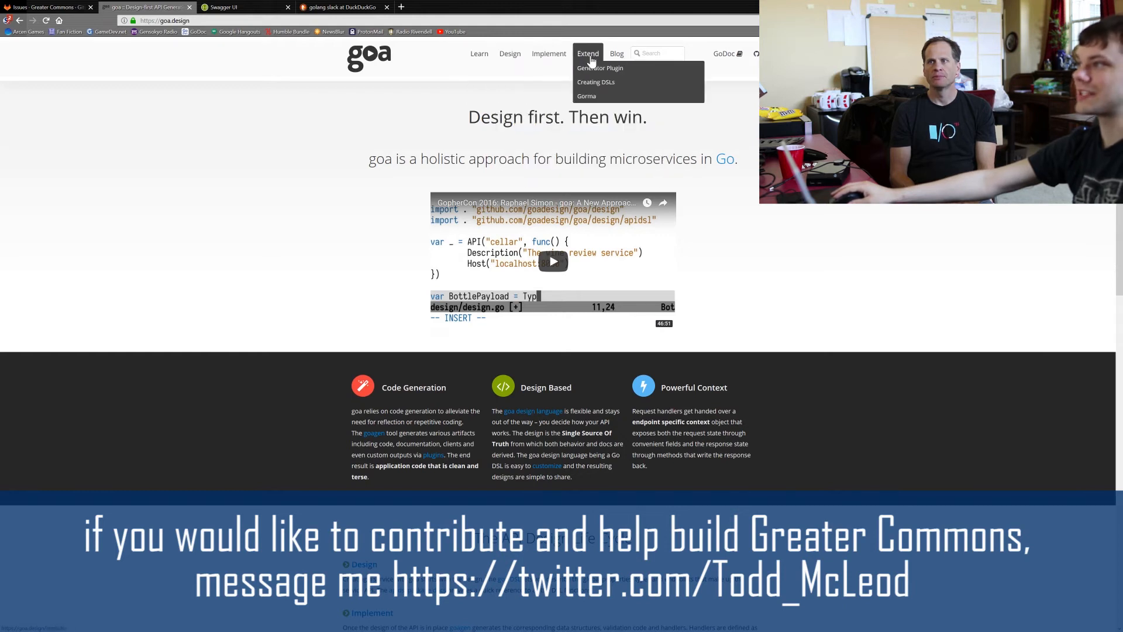
pyautogui.moveTo(586, 96)
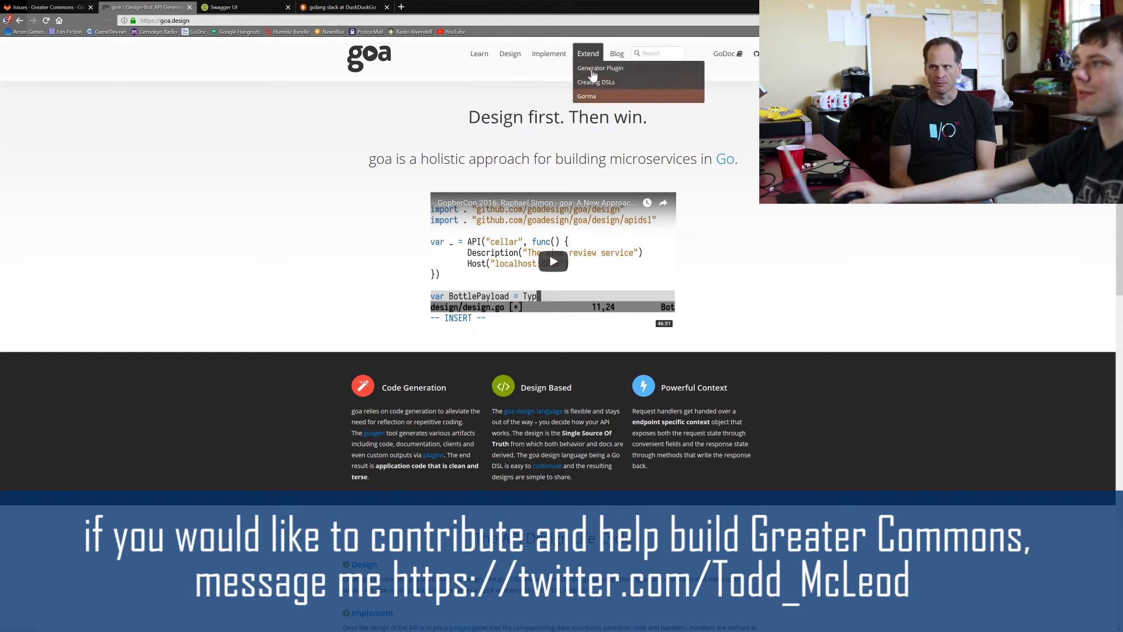
pyautogui.moveTo(586, 96)
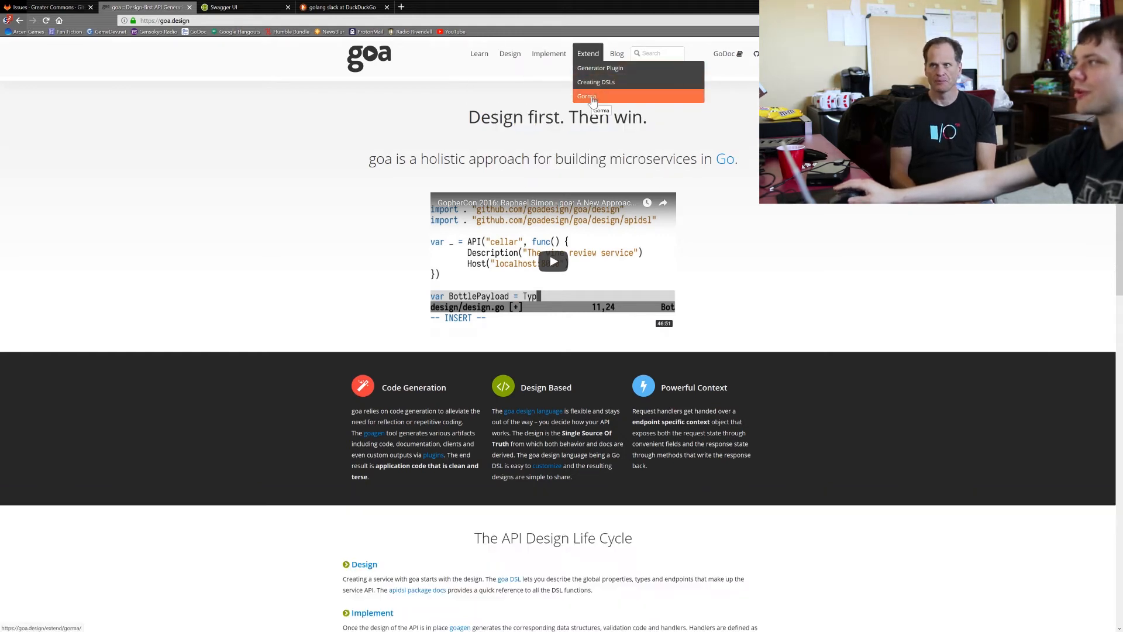
pyautogui.moveTo(594, 79)
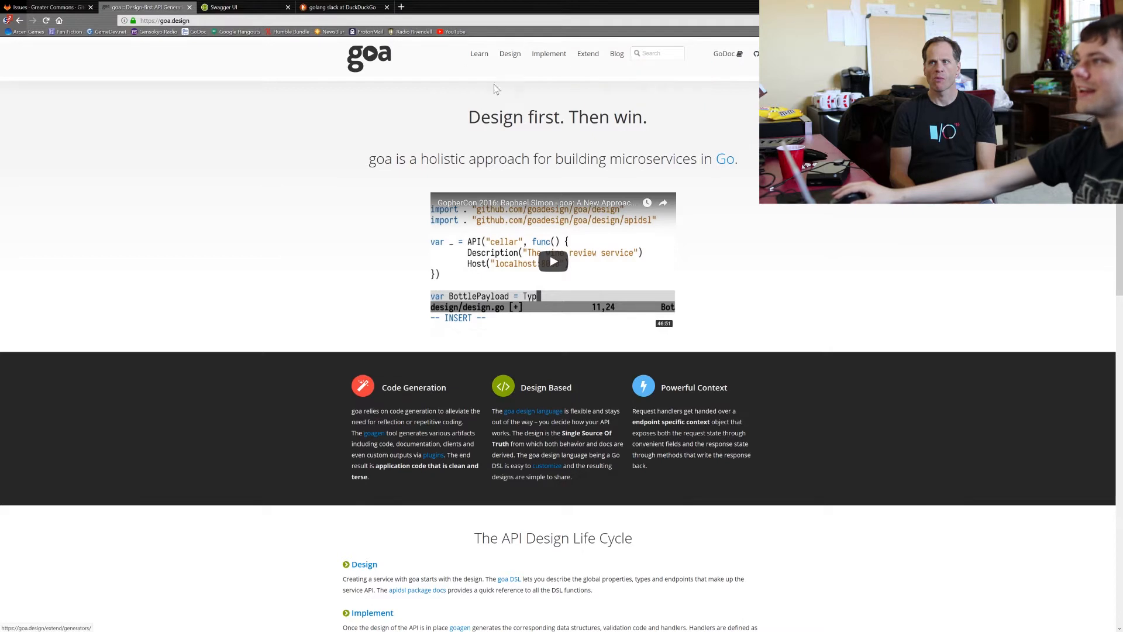
pyautogui.click(478, 52)
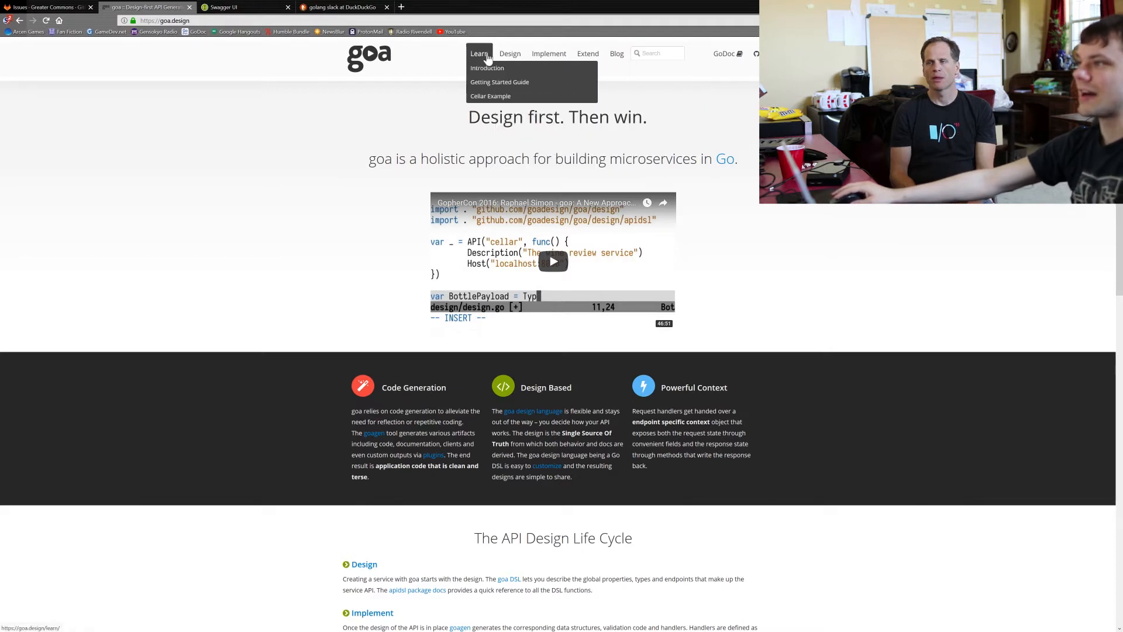
pyautogui.moveTo(491, 95)
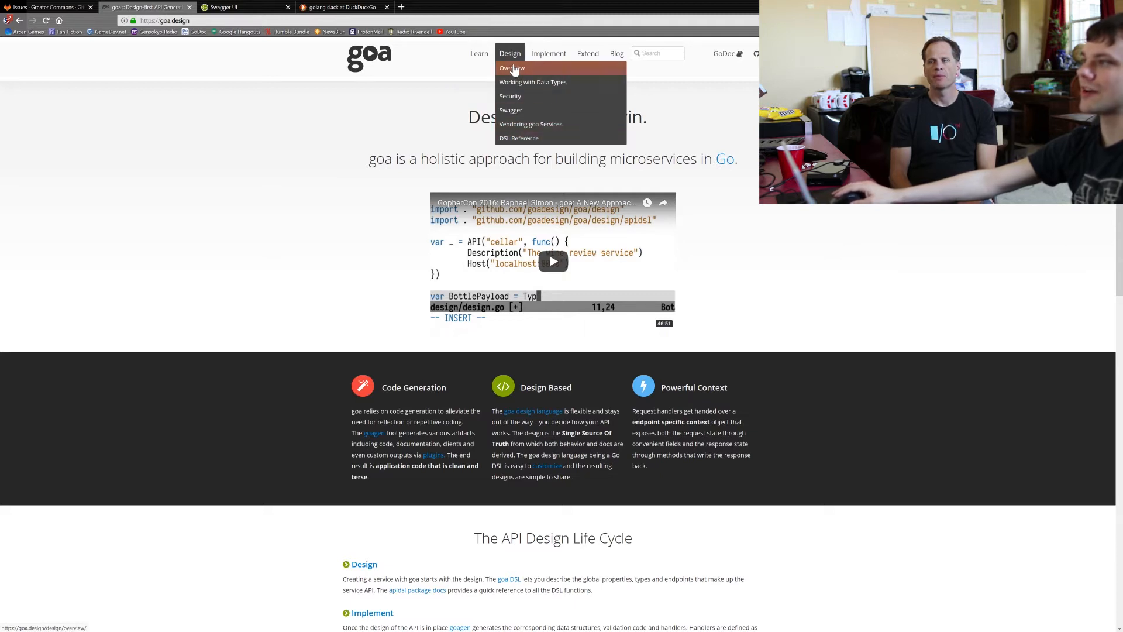
pyautogui.moveTo(518, 138)
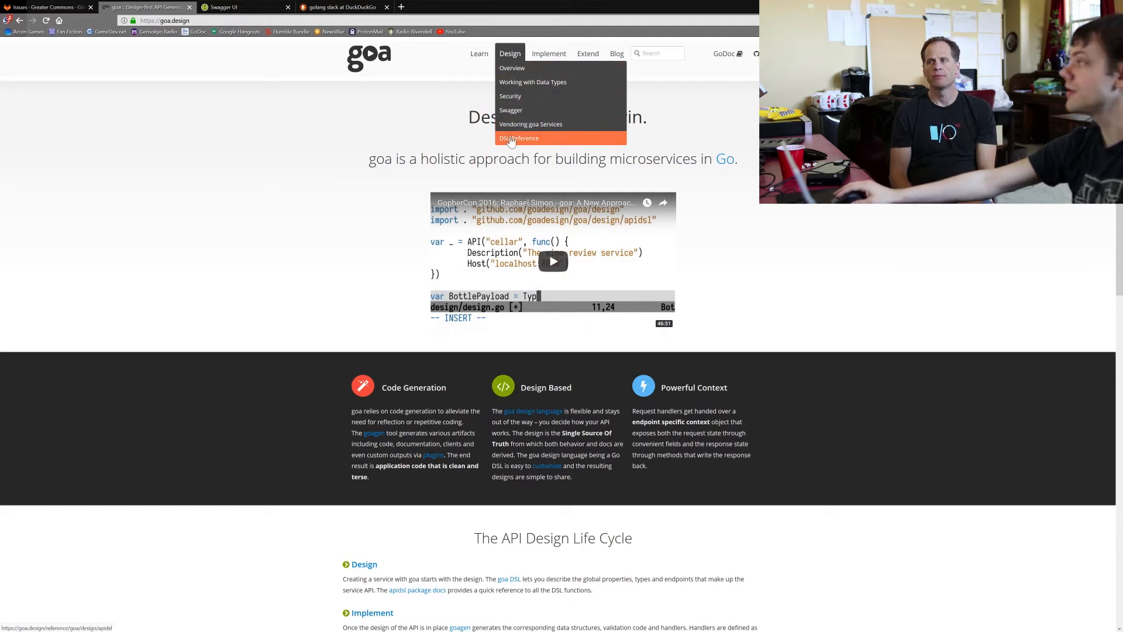
pyautogui.moveTo(510, 96)
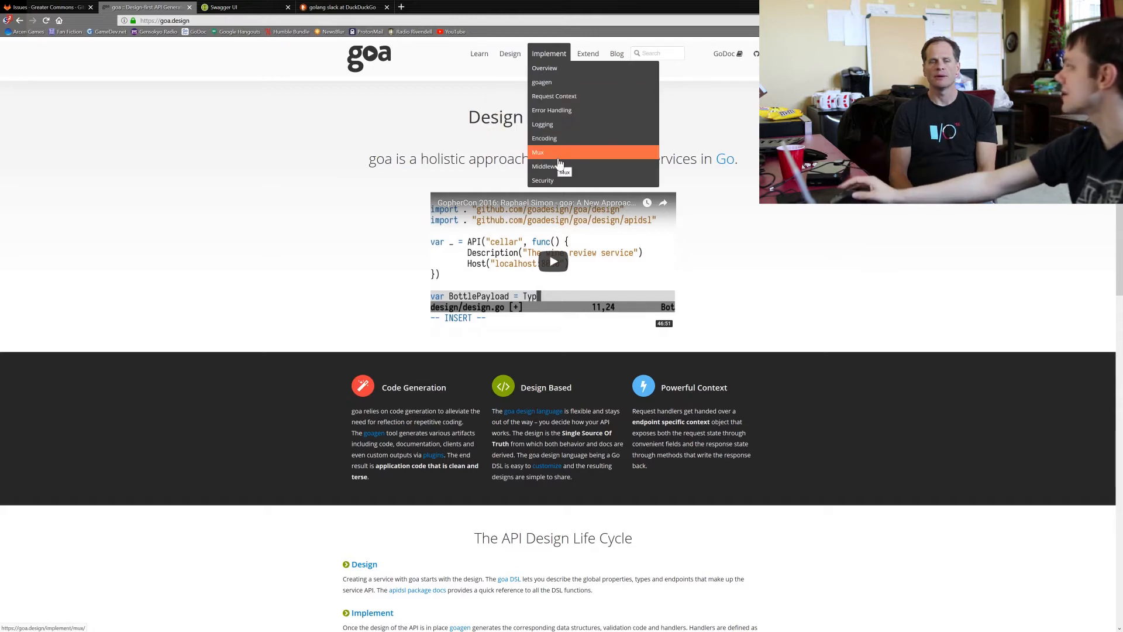
pyautogui.moveTo(553, 96)
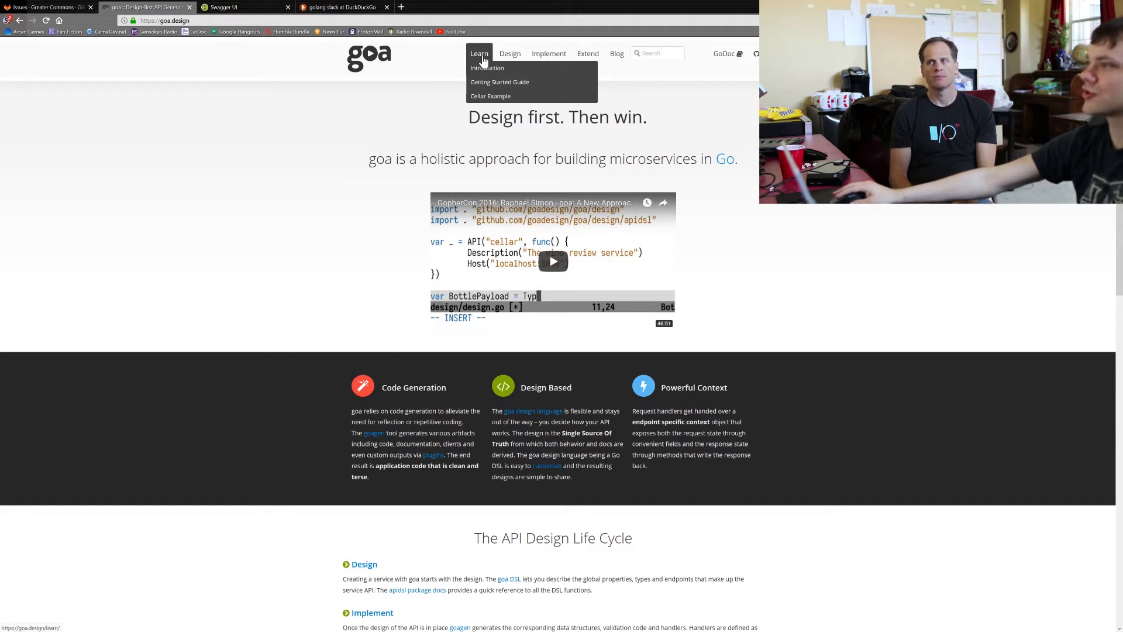
pyautogui.moveTo(487, 68)
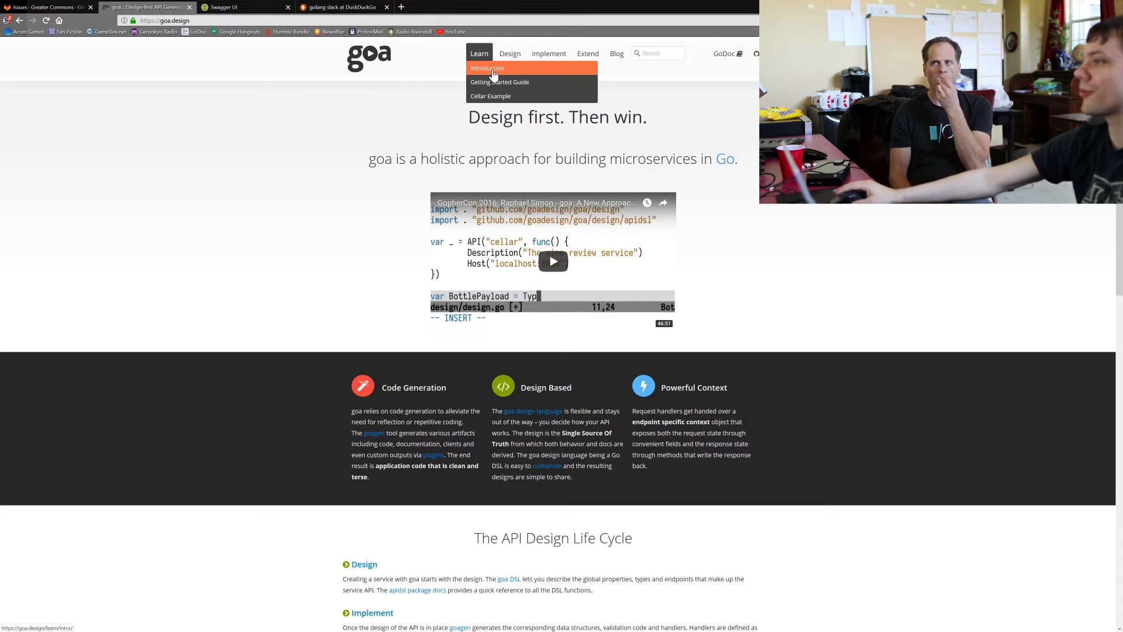
pyautogui.moveTo(491, 96)
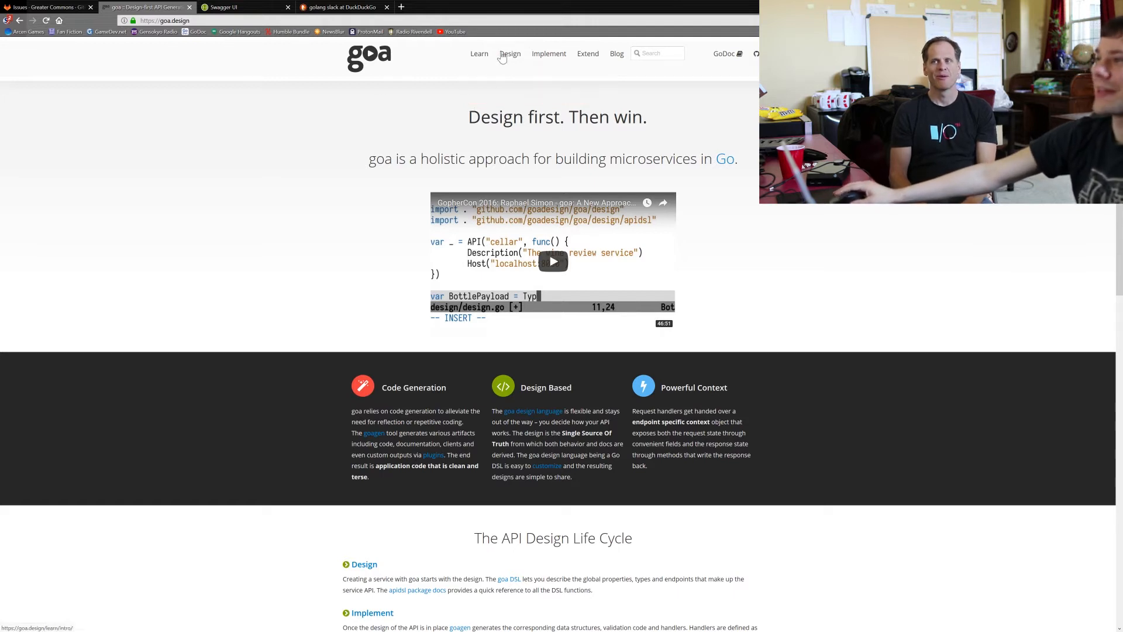
pyautogui.click(509, 52)
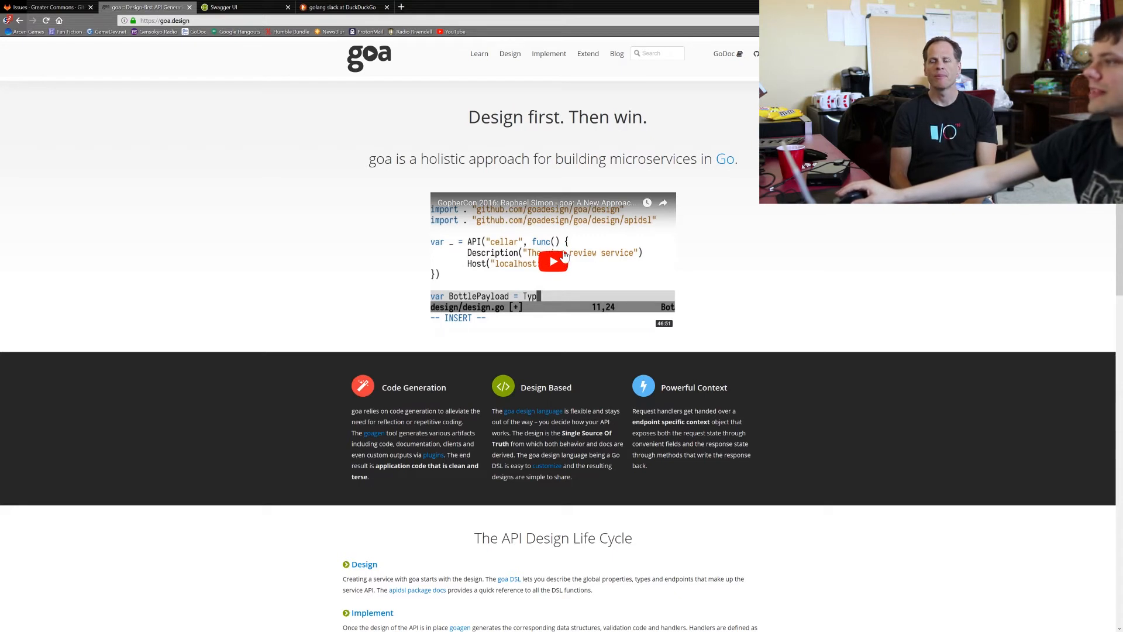
pyautogui.moveTo(145, 69)
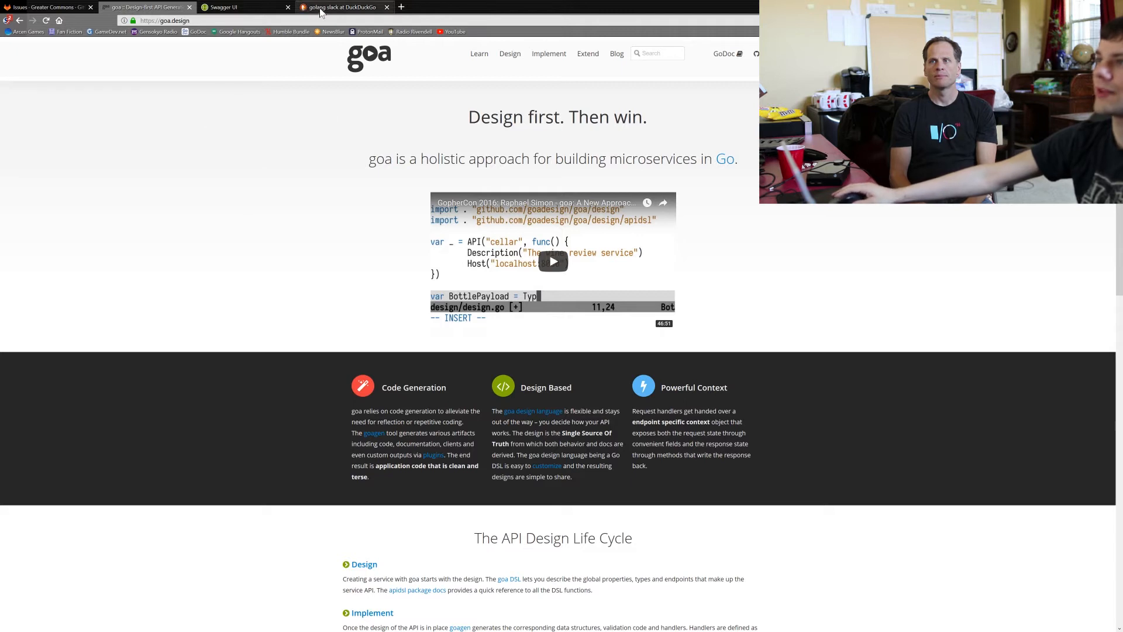
# Step: From the 'golang slack' DuckDuckGo results, reach the 'Join Gophers on Slack!' invite page
pyautogui.click(344, 7)
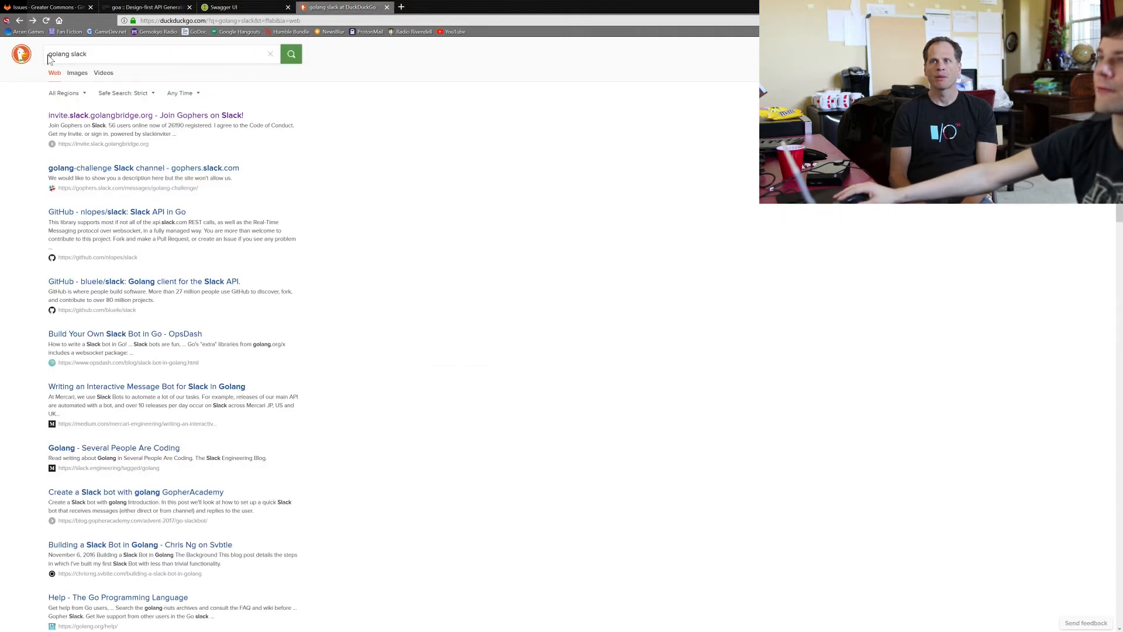
pyautogui.tripleClick(68, 54)
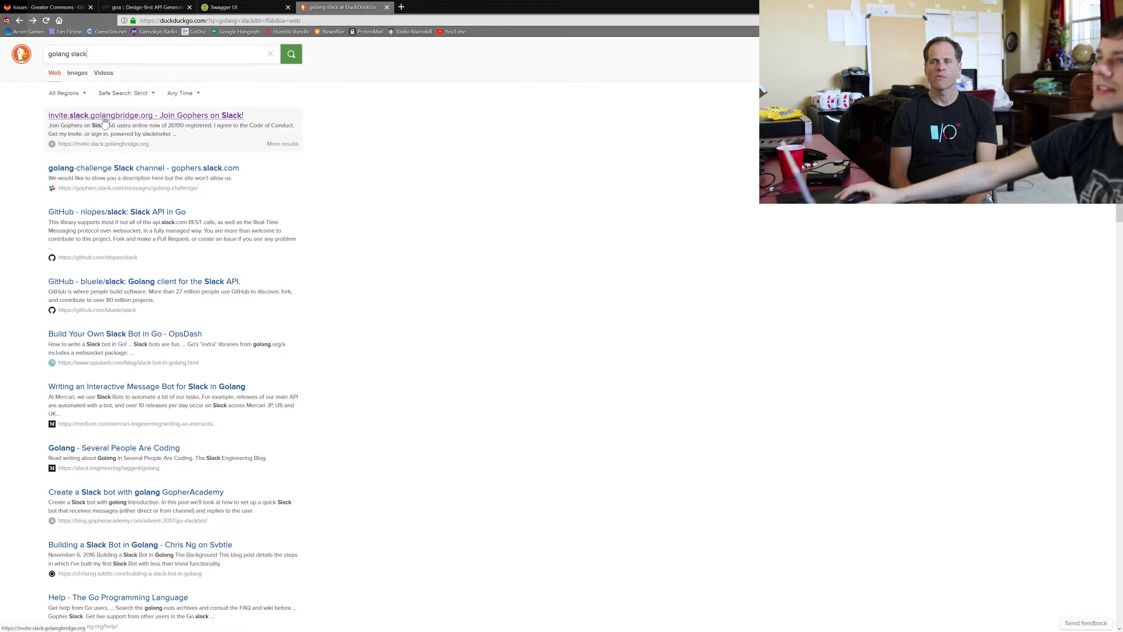
pyautogui.moveTo(135, 121)
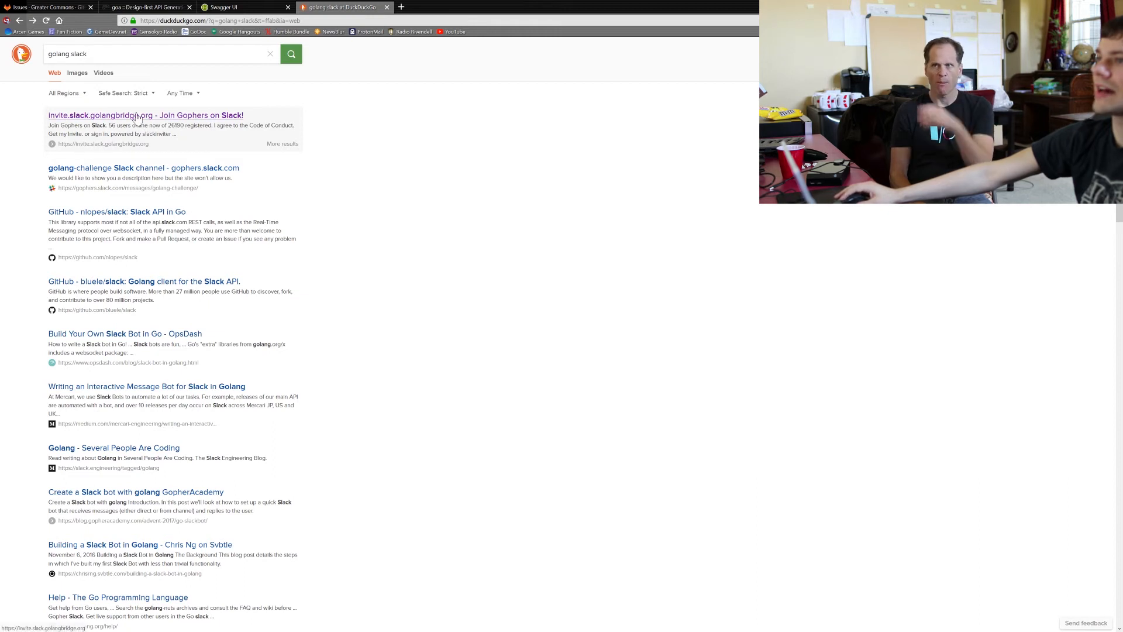
pyautogui.click(145, 115)
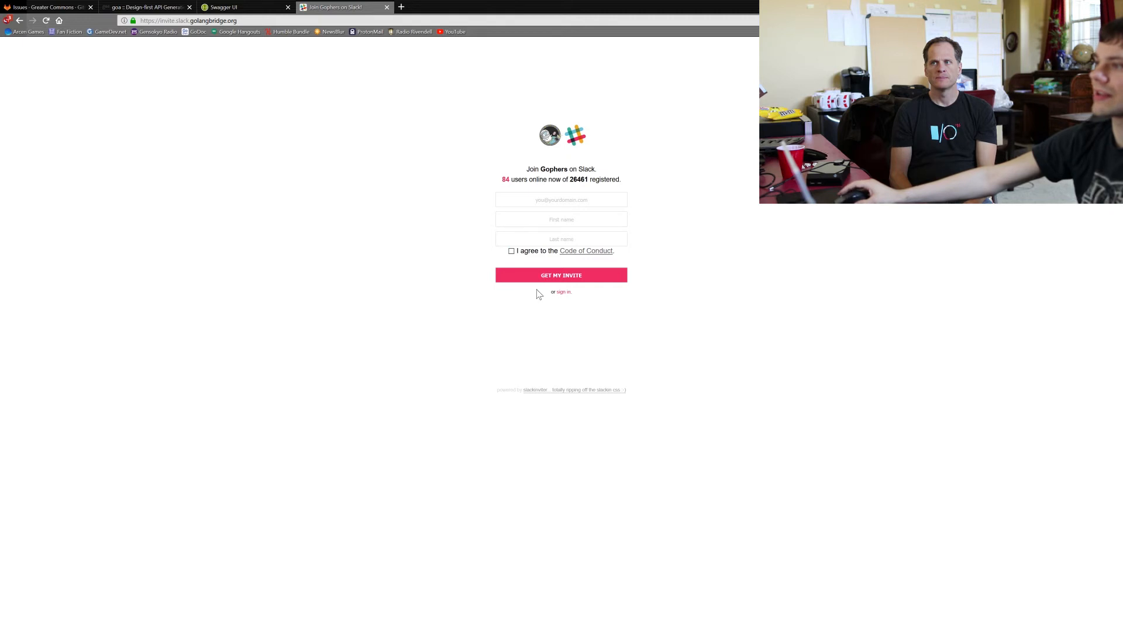
pyautogui.moveTo(381, 319)
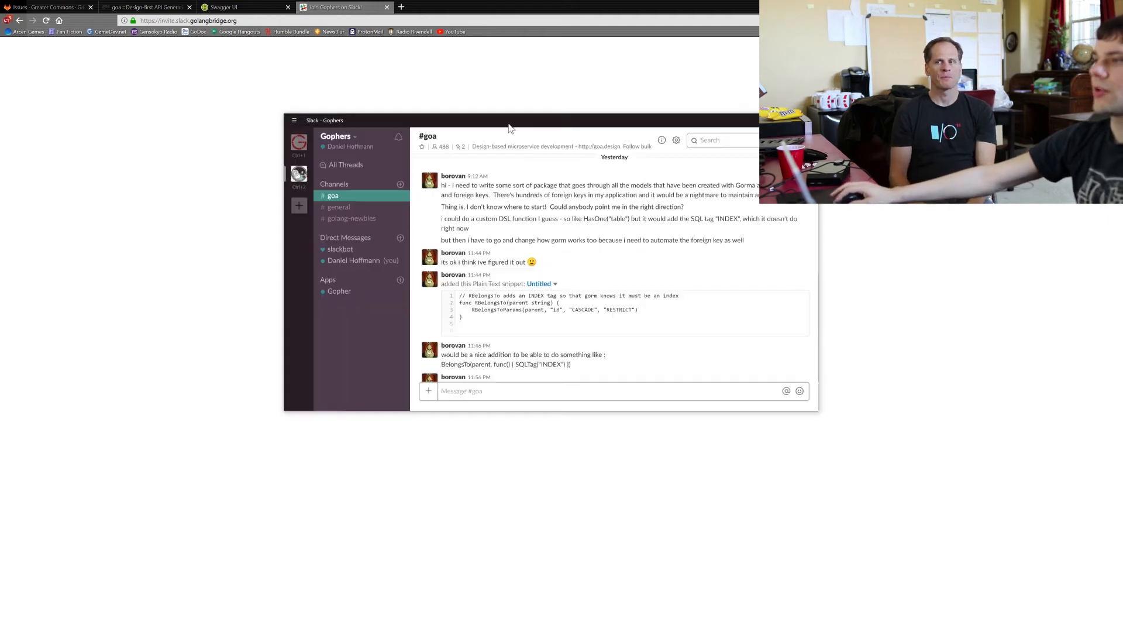
# Step: From #general, search the Slack channel directory for 'goa' and look through the matches
pyautogui.click(338, 207)
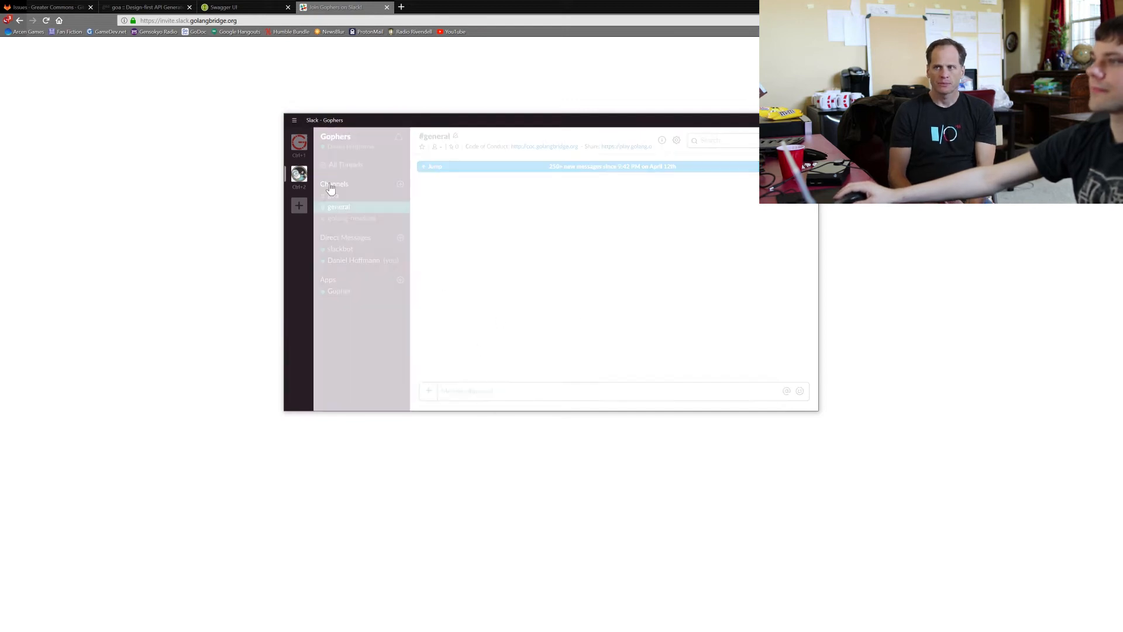
pyautogui.click(401, 183)
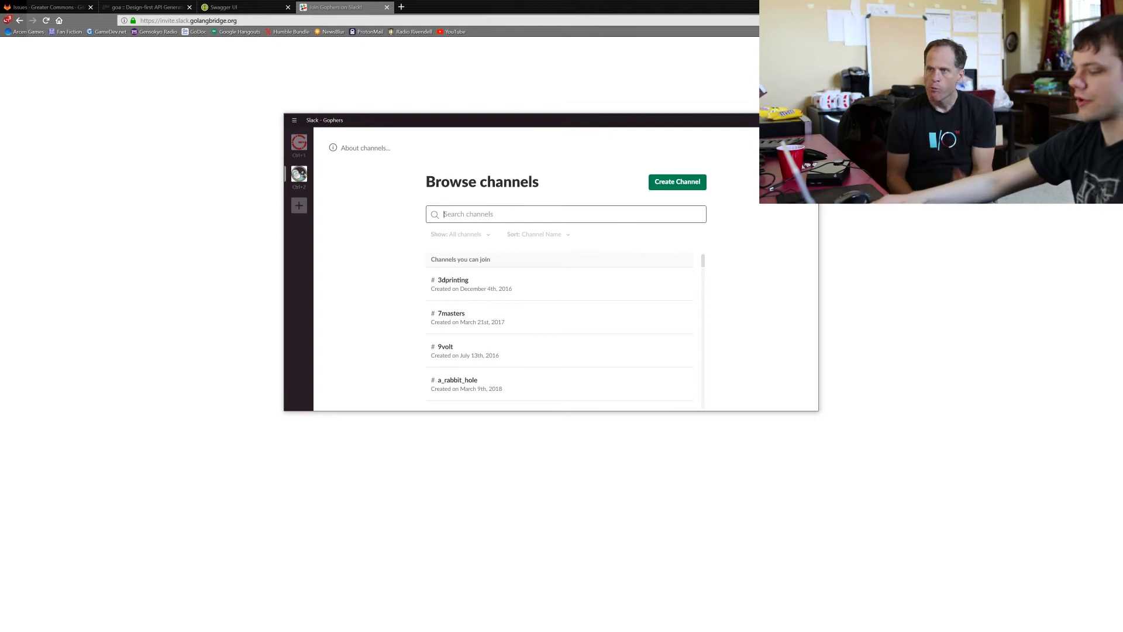
pyautogui.write('goa')
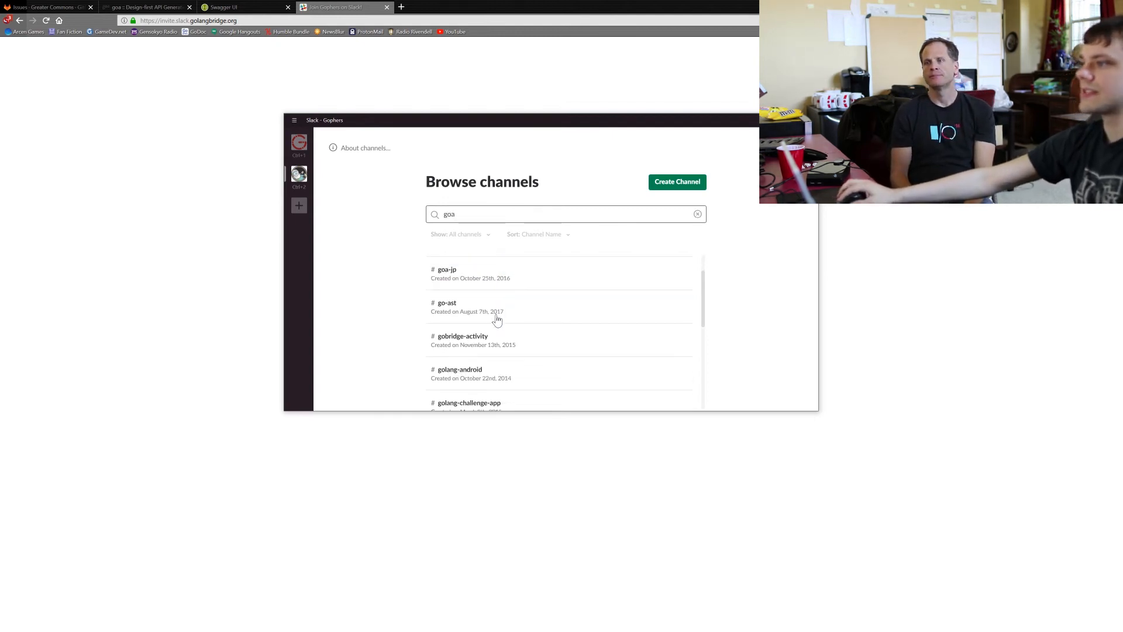
pyautogui.scroll(3)
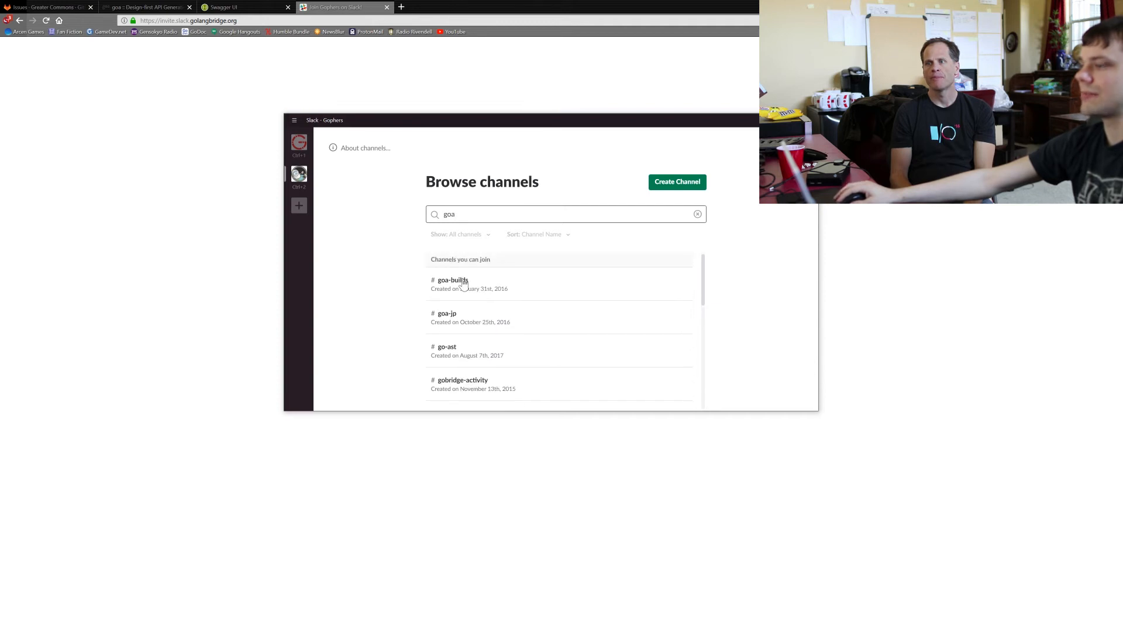
pyautogui.moveTo(456, 350)
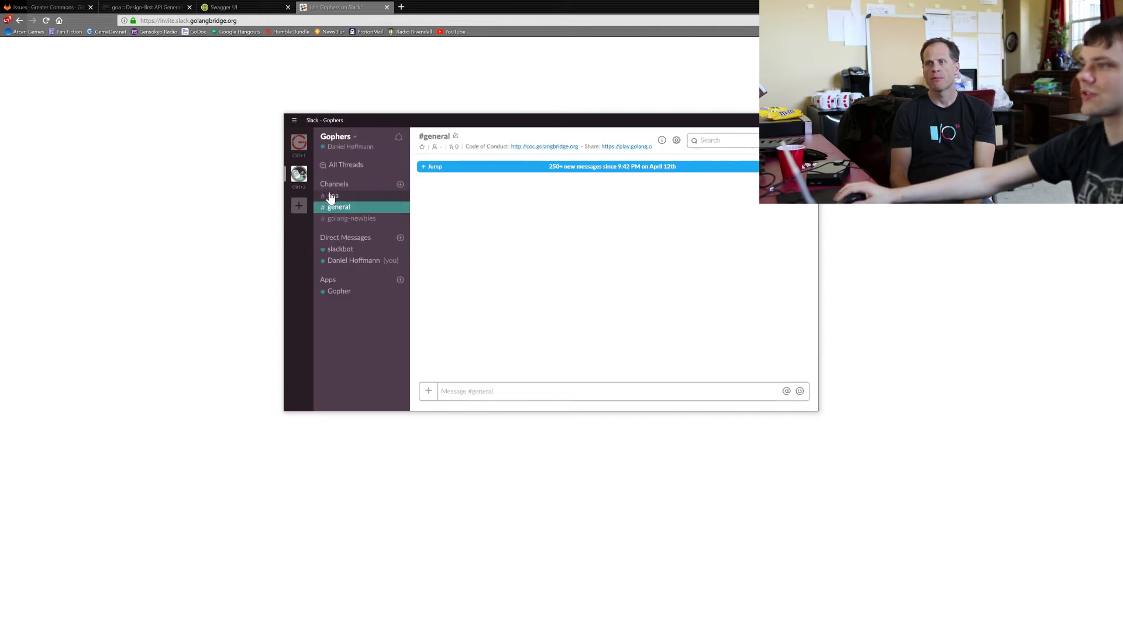
# Step: Switch to the #goa channel and scroll back through its recent messages
pyautogui.click(332, 196)
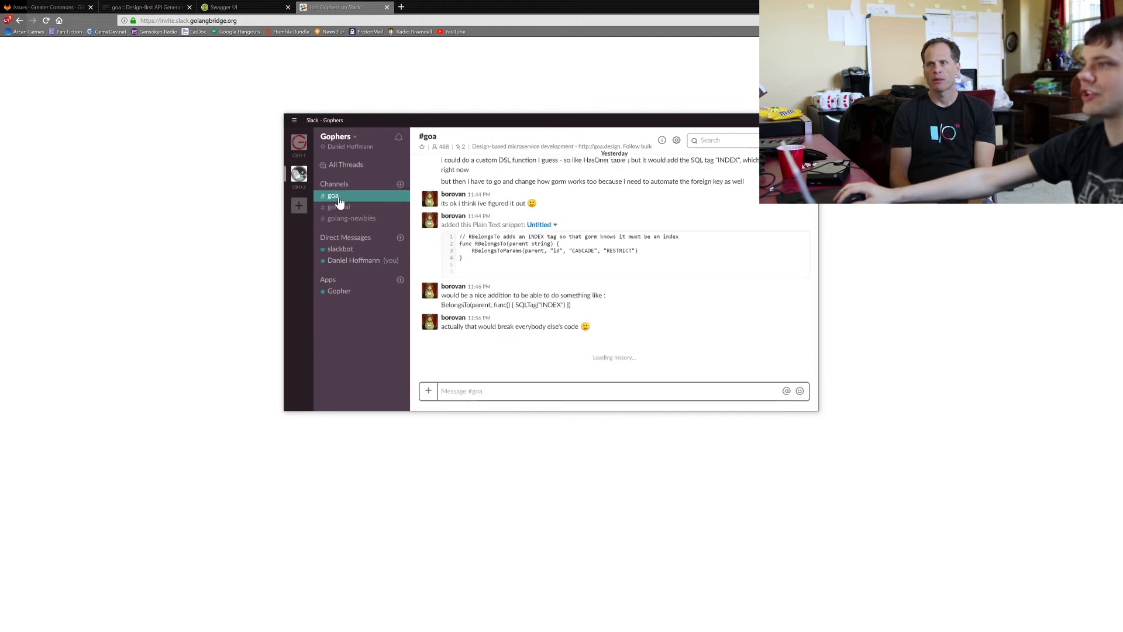
pyautogui.moveTo(600, 336)
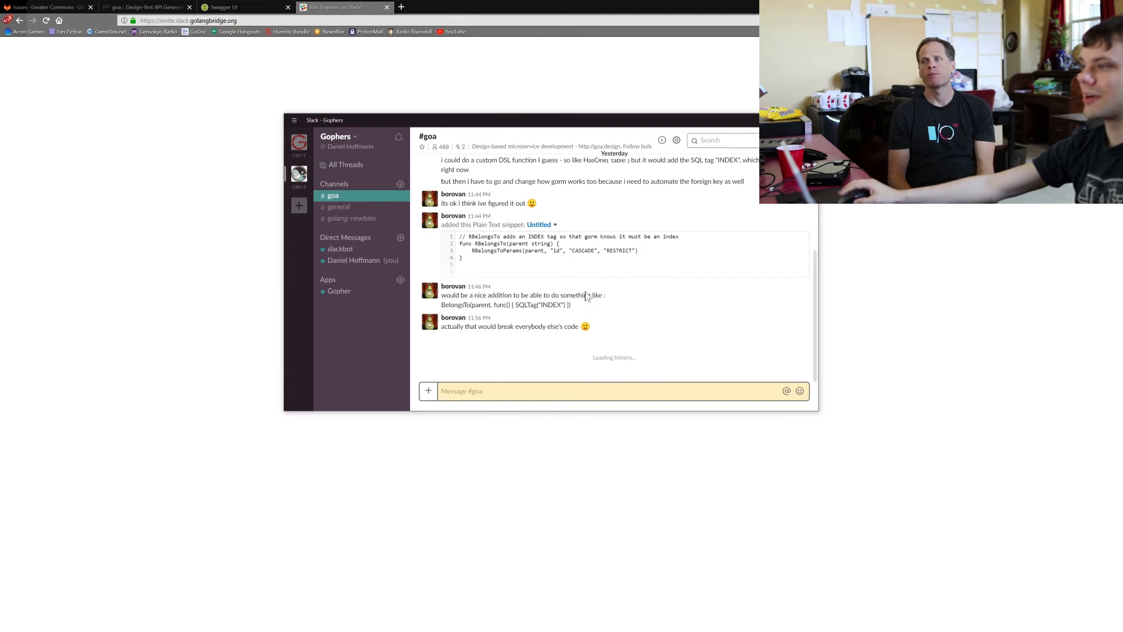
pyautogui.moveTo(546, 345)
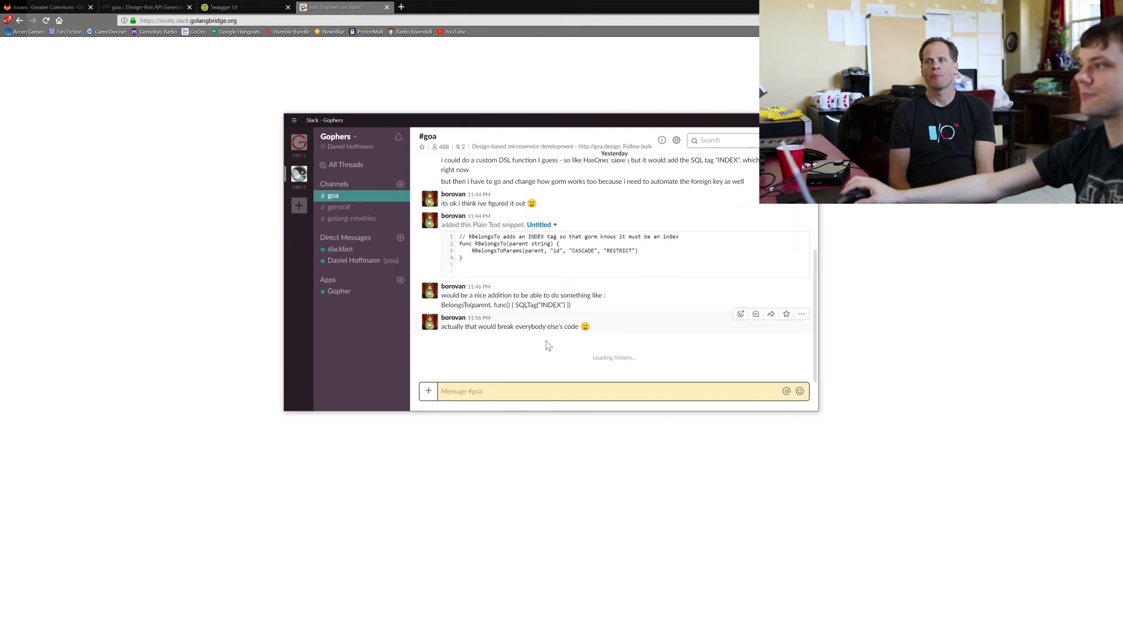
pyautogui.moveTo(563, 347)
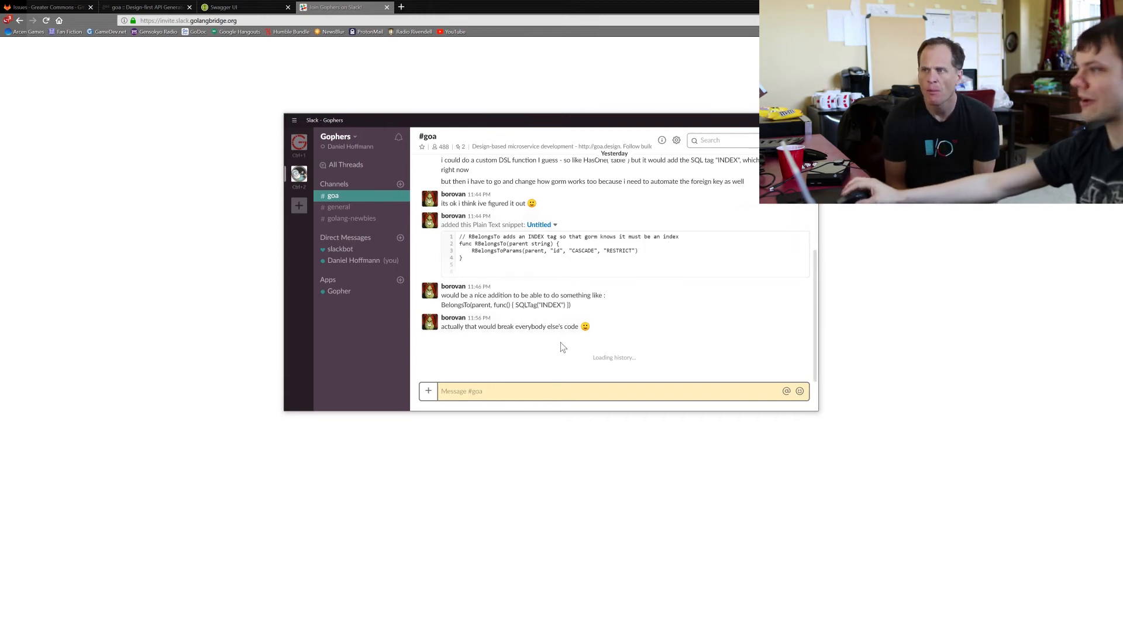
pyautogui.scroll(3)
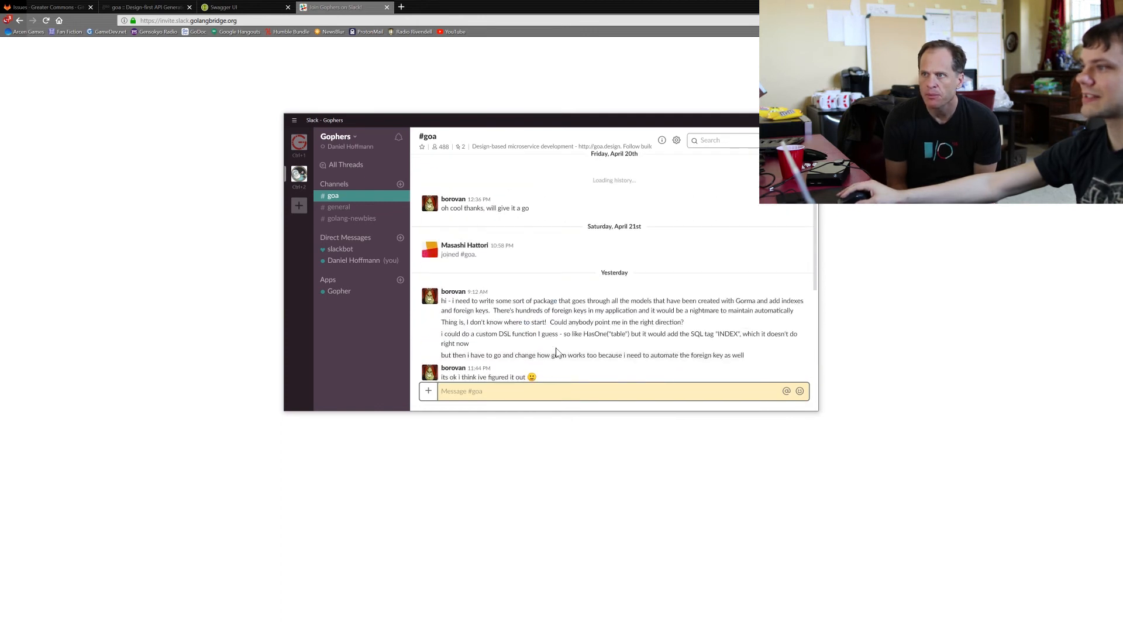
pyautogui.scroll(-3)
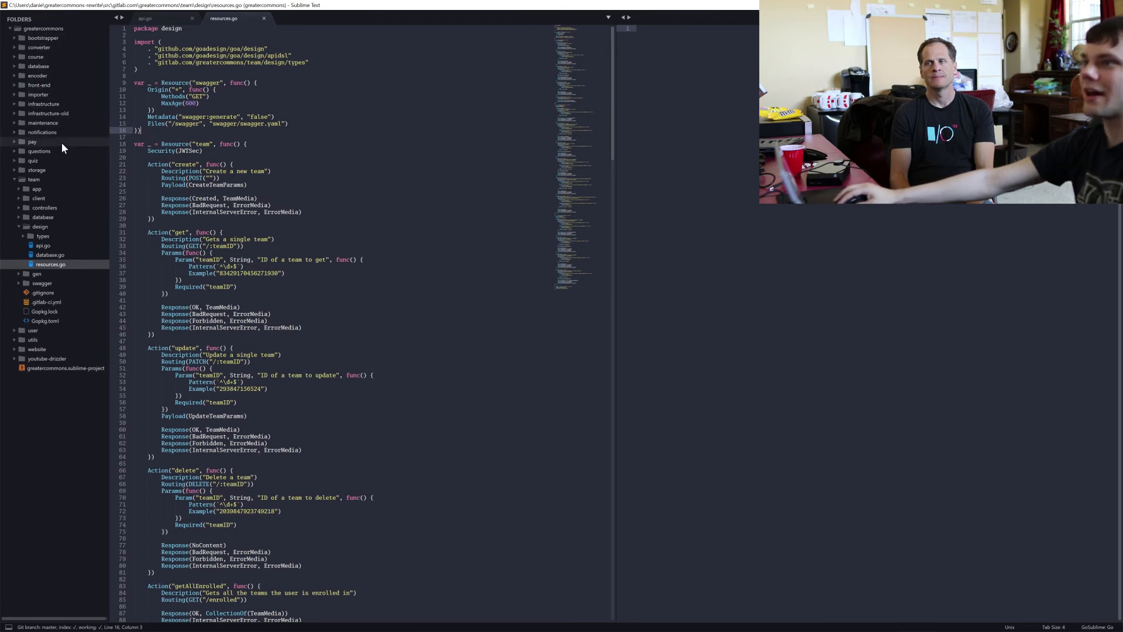
pyautogui.moveTo(28, 133)
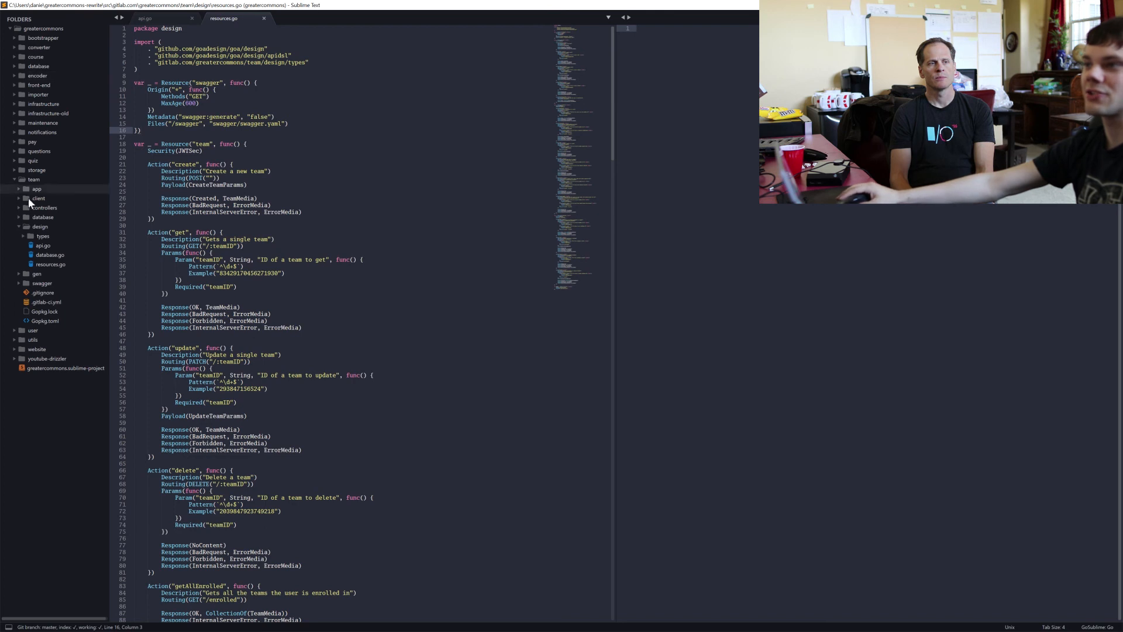
pyautogui.moveTo(42, 271)
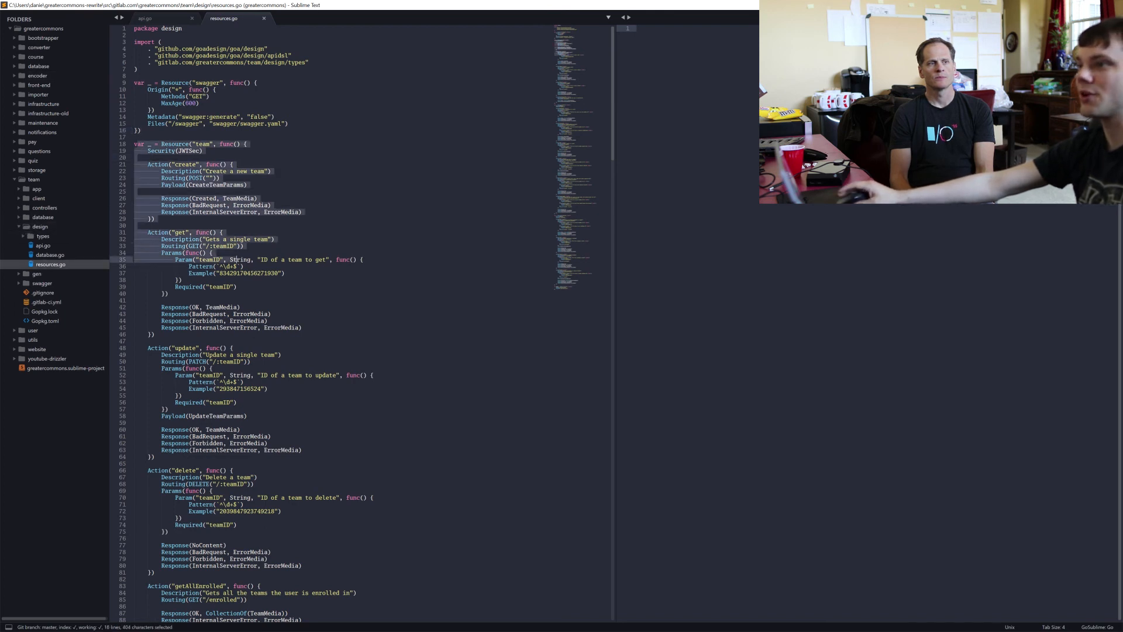
# Step: Show the team service's resources.go design file with its Resource and Action definitions
pyautogui.click(212, 246)
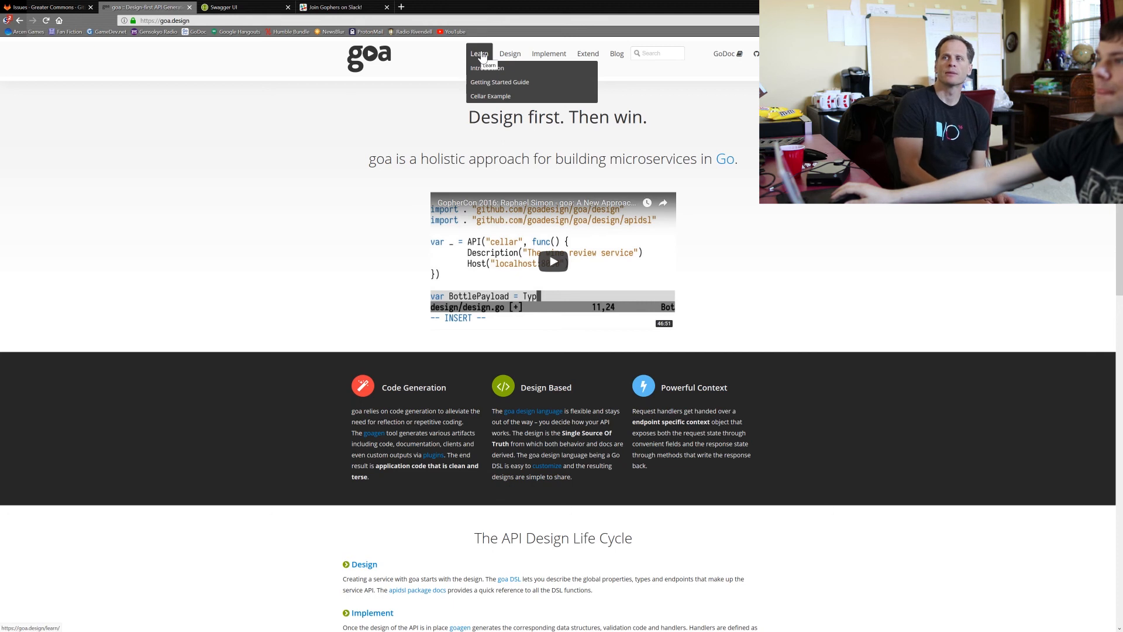
pyautogui.moveTo(270, 217)
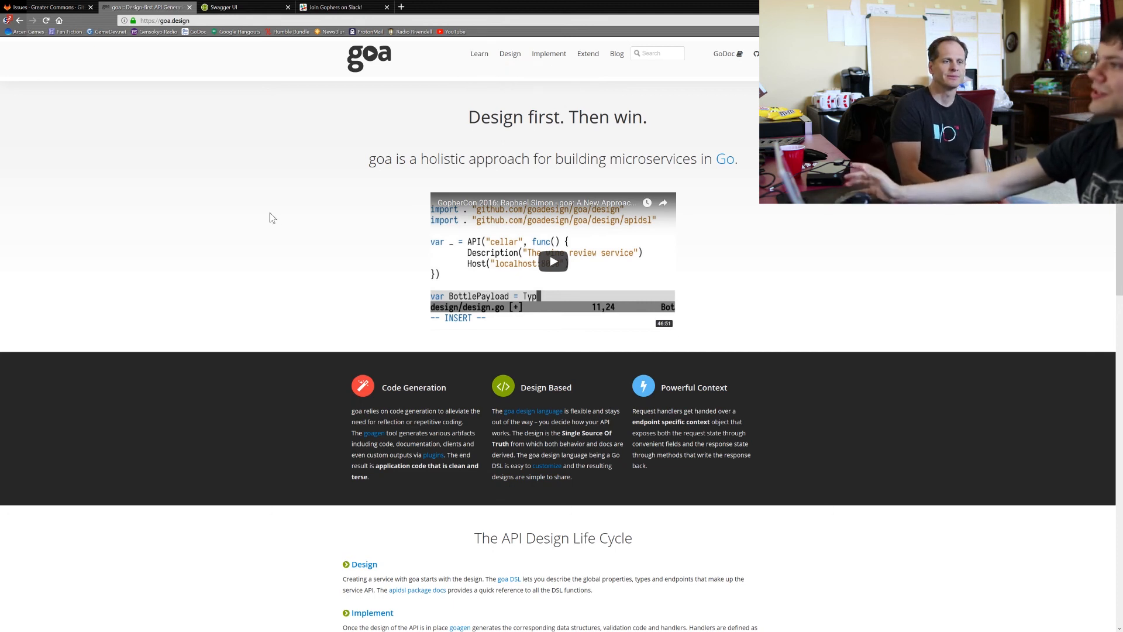
# Step: Reveal the Learn menu listing Introduction, Getting Started Guide and Cellar Example
pyautogui.click(479, 52)
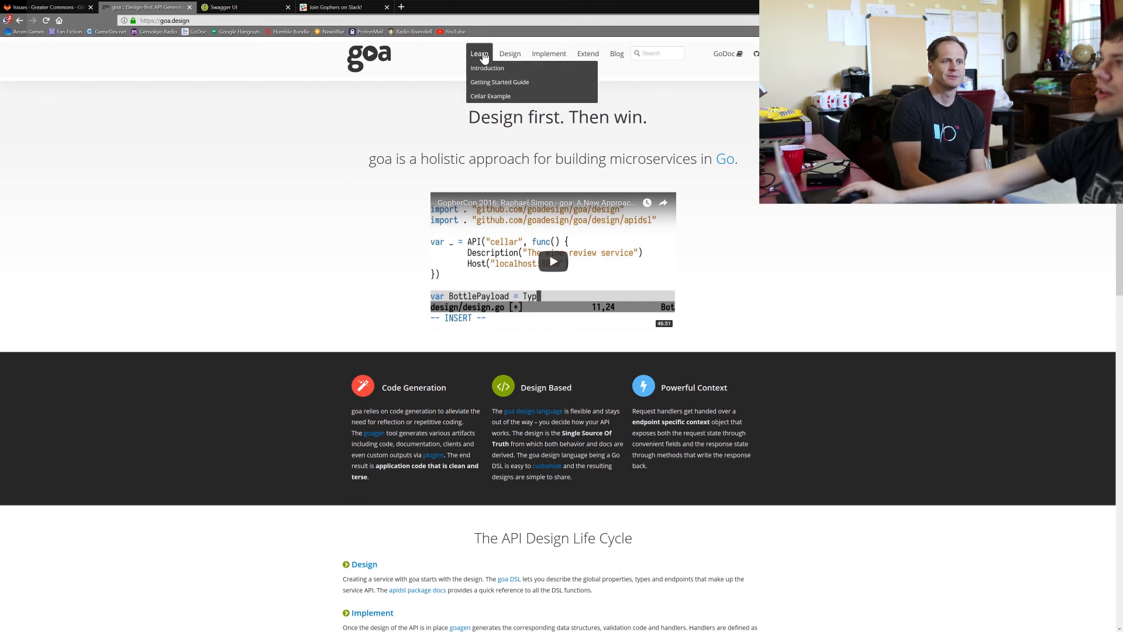